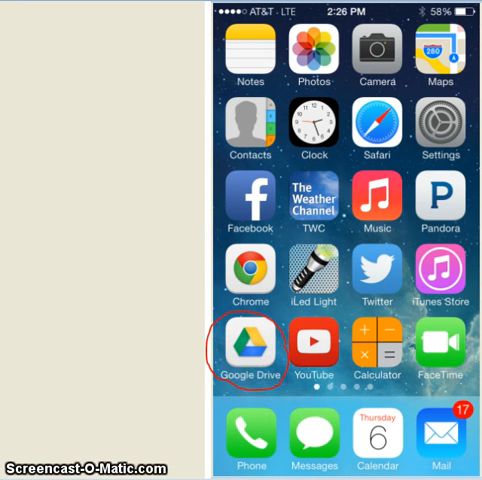
# Launch Google Drive from the iPhone home screen to reach the My Drive folder list
pyautogui.click(249, 345)
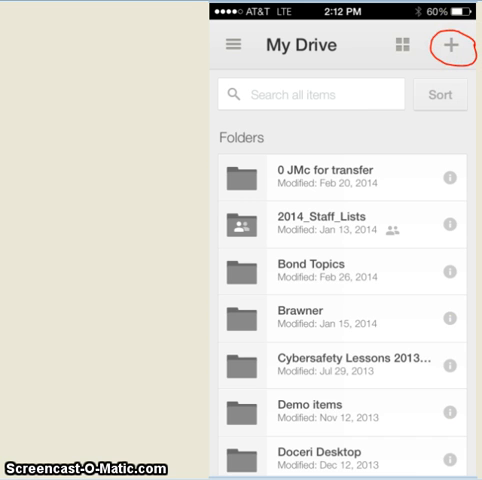
# Bring up the Add to My Drive menu with document, folder and photo upload options
pyautogui.click(455, 45)
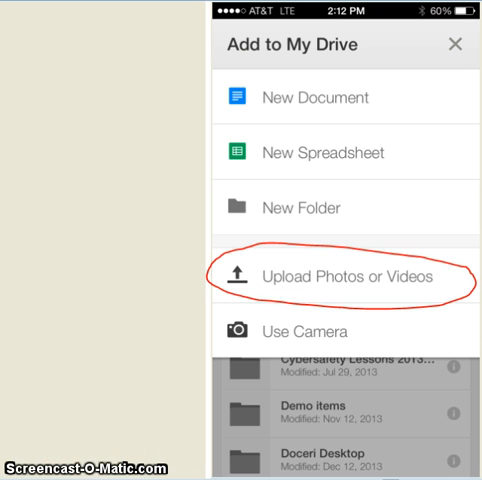